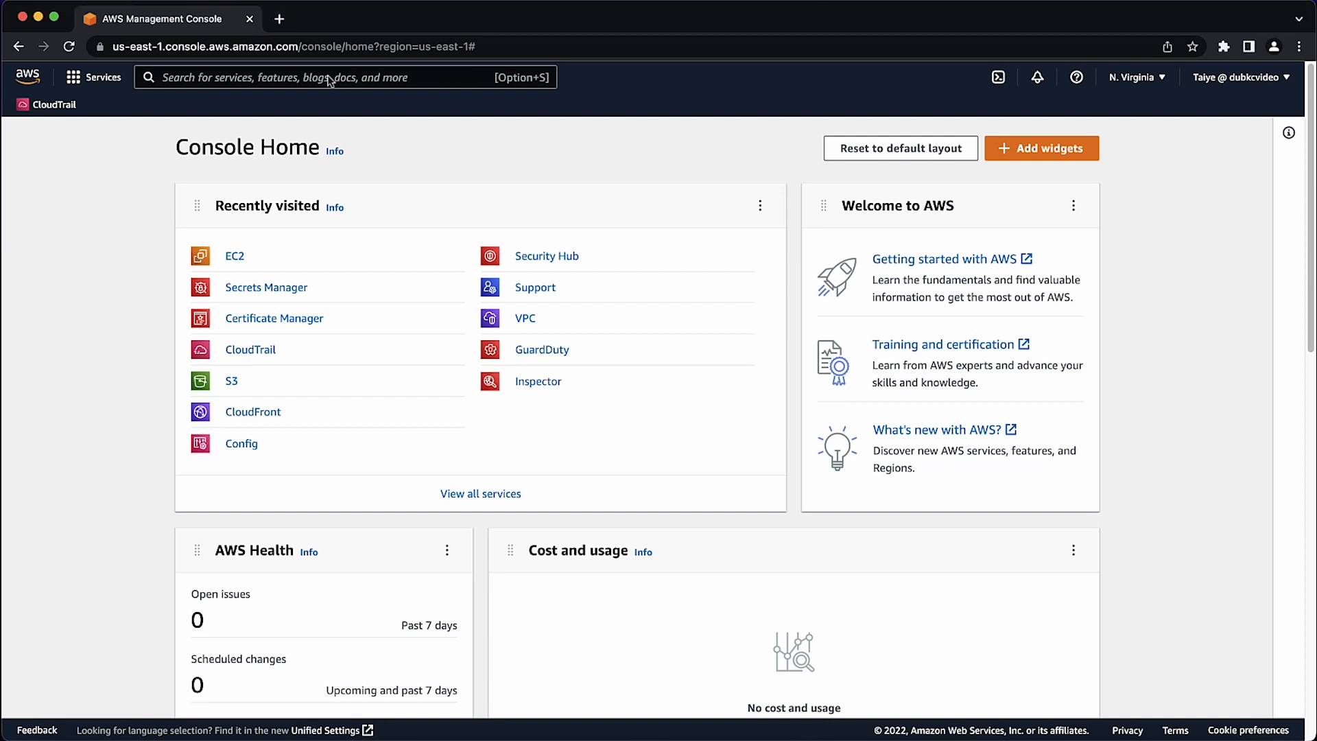
# Step: Search the console for 'secrets' and open the Secrets Manager service
pyautogui.write('secrets')
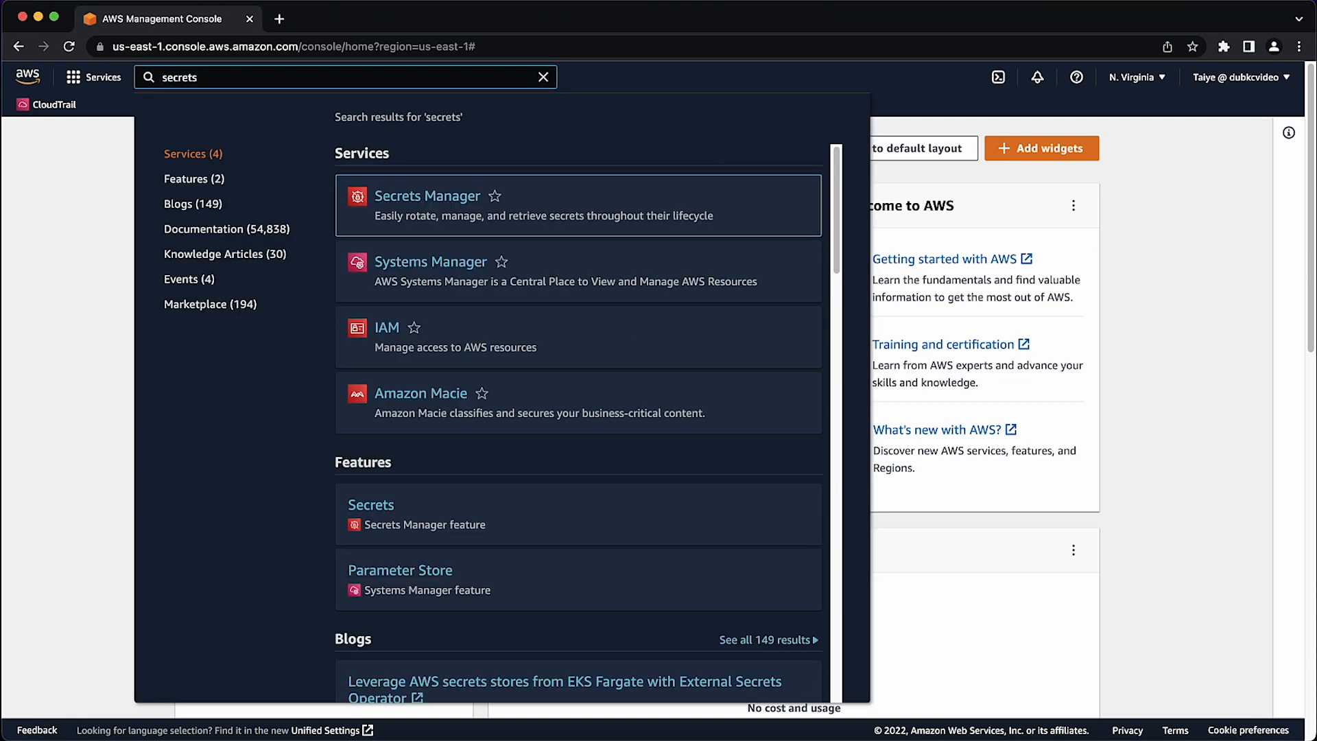
pyautogui.click(426, 195)
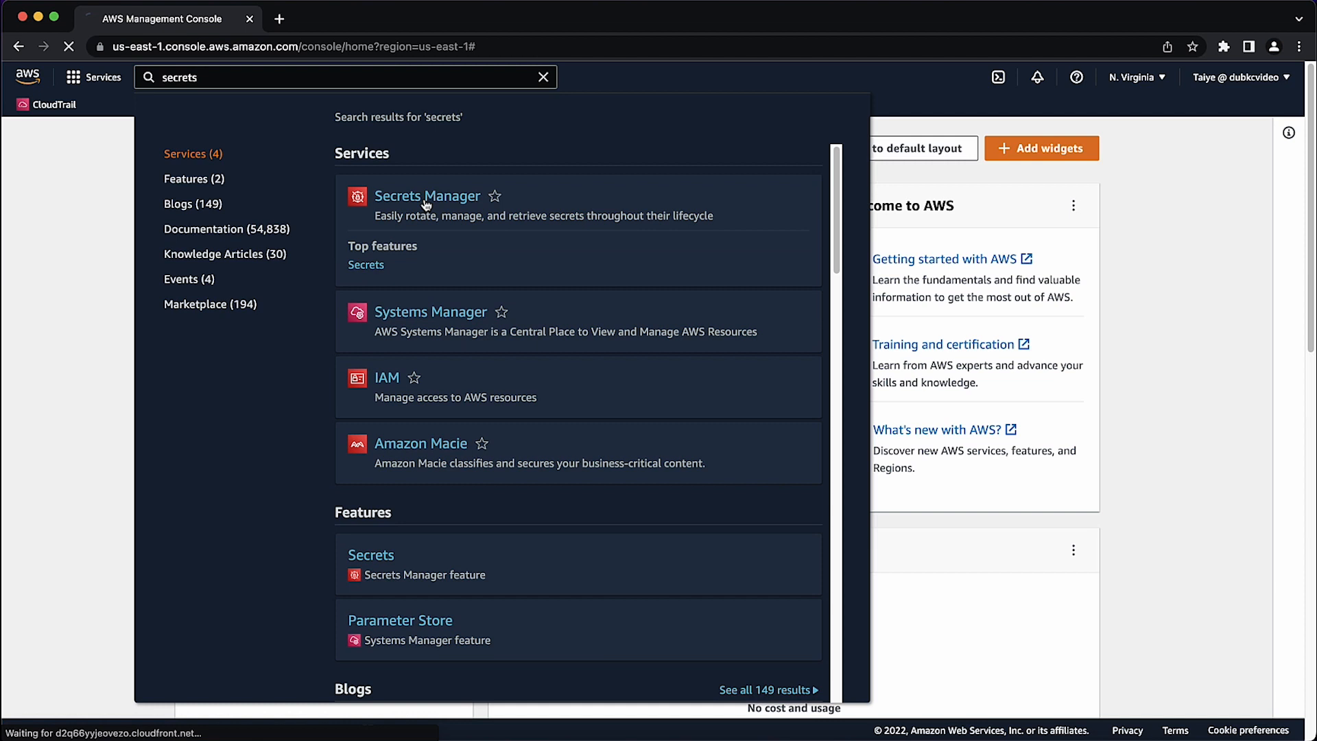
pyautogui.click(427, 195)
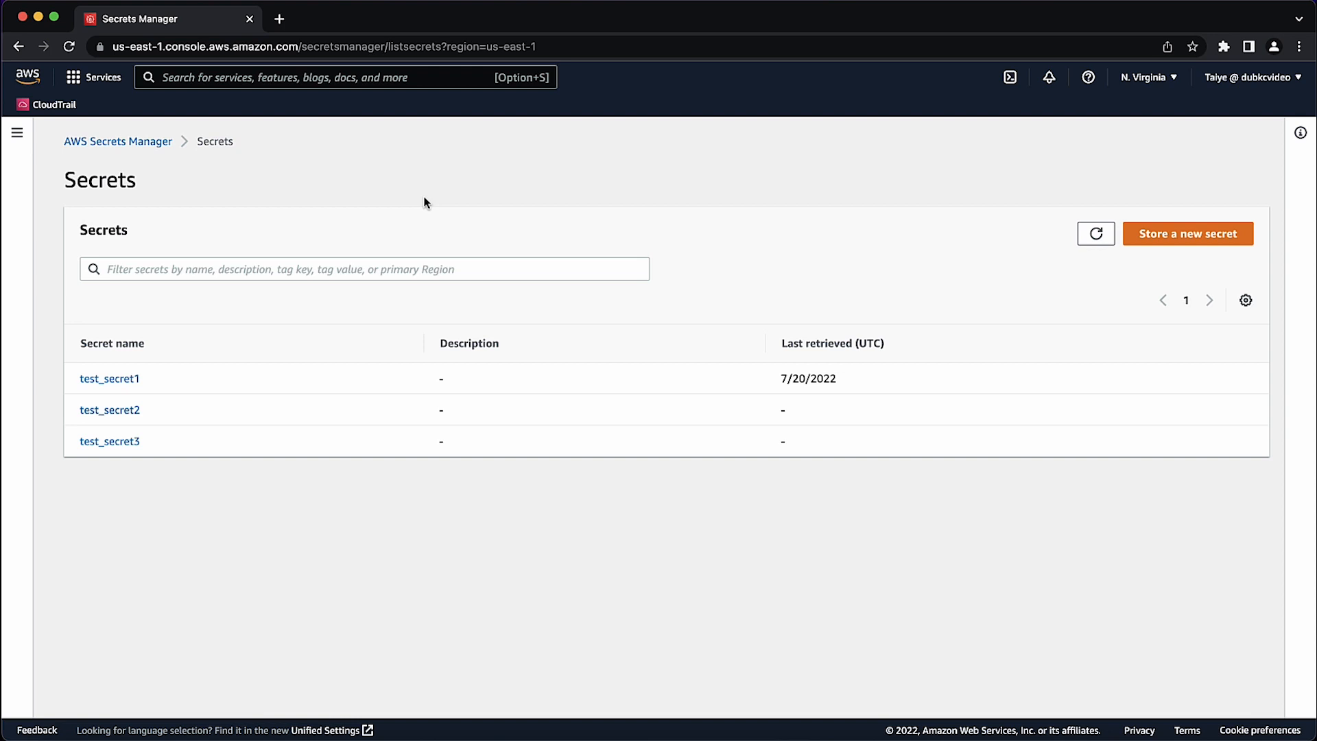
pyautogui.moveTo(1231, 286)
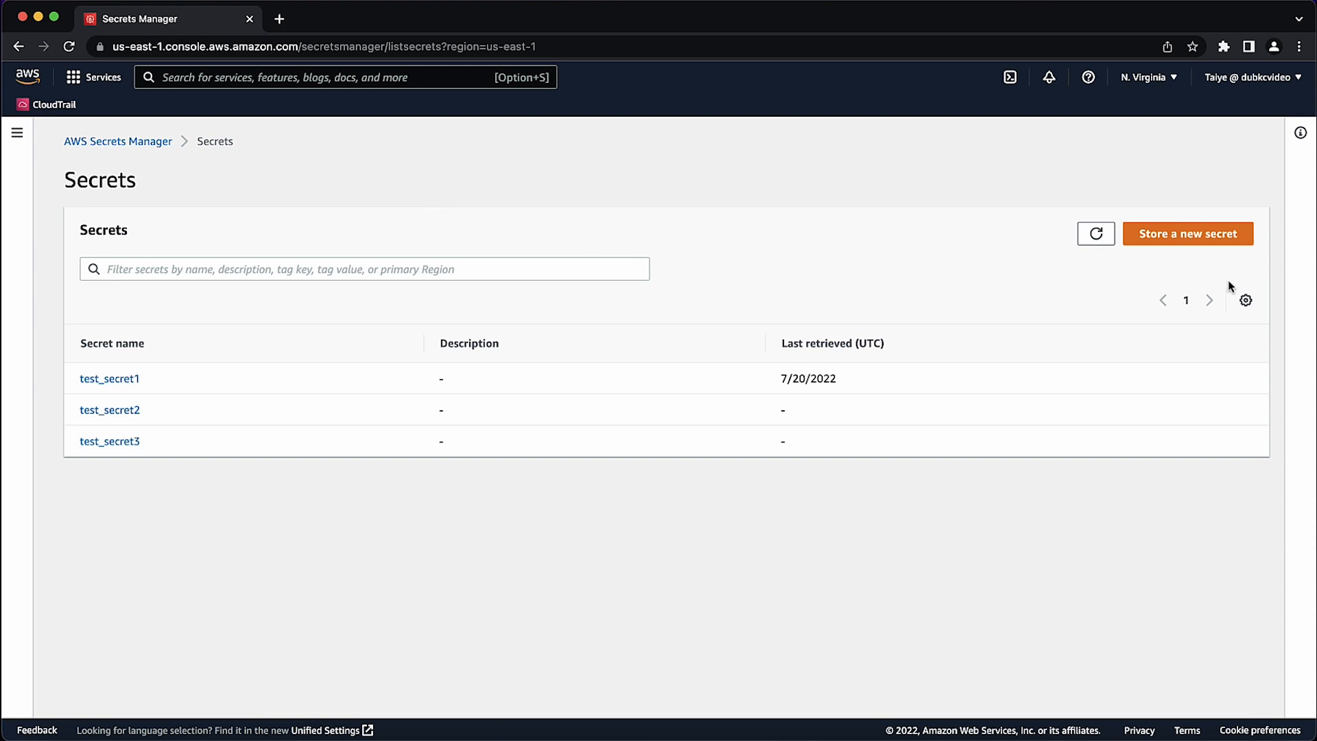
# Step: Set list preferences to show secrets scheduled for deletion, revealing testingdeletion
pyautogui.click(1246, 300)
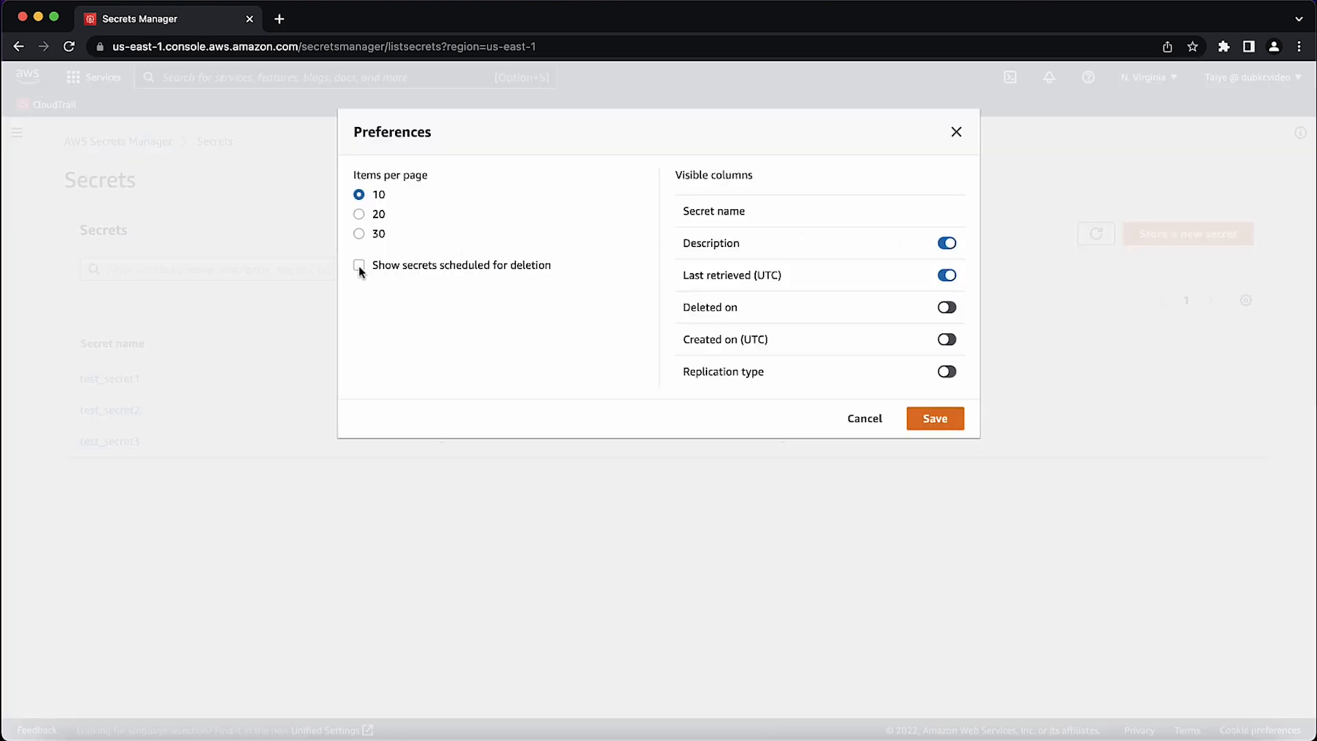
pyautogui.click(359, 266)
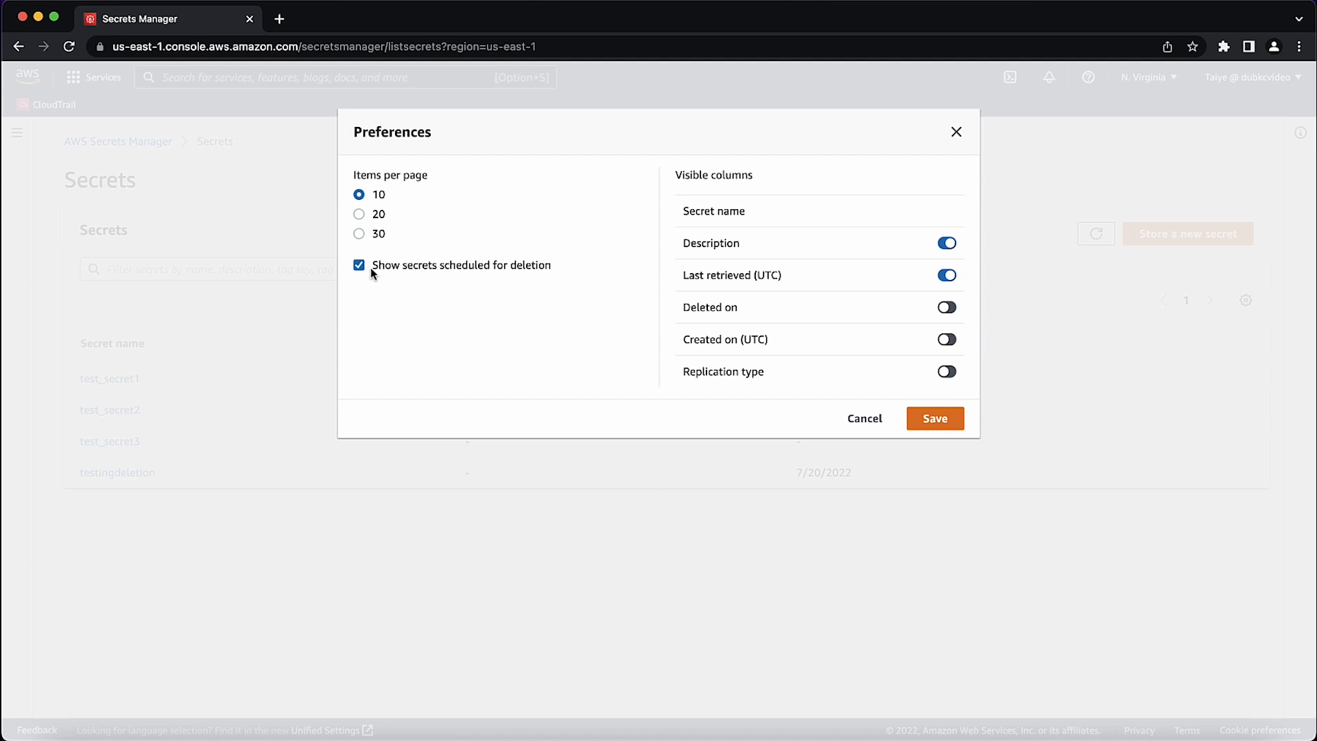
pyautogui.moveTo(764, 310)
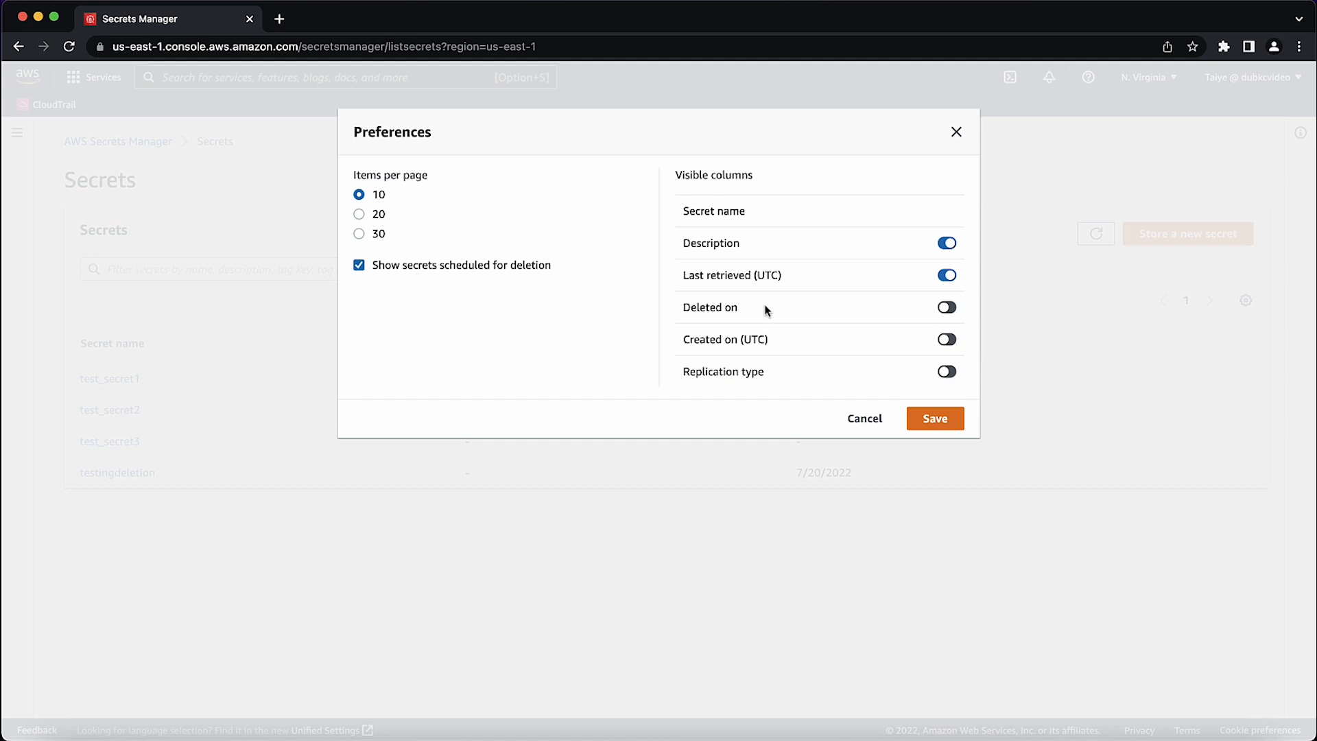
pyautogui.moveTo(1070, 356)
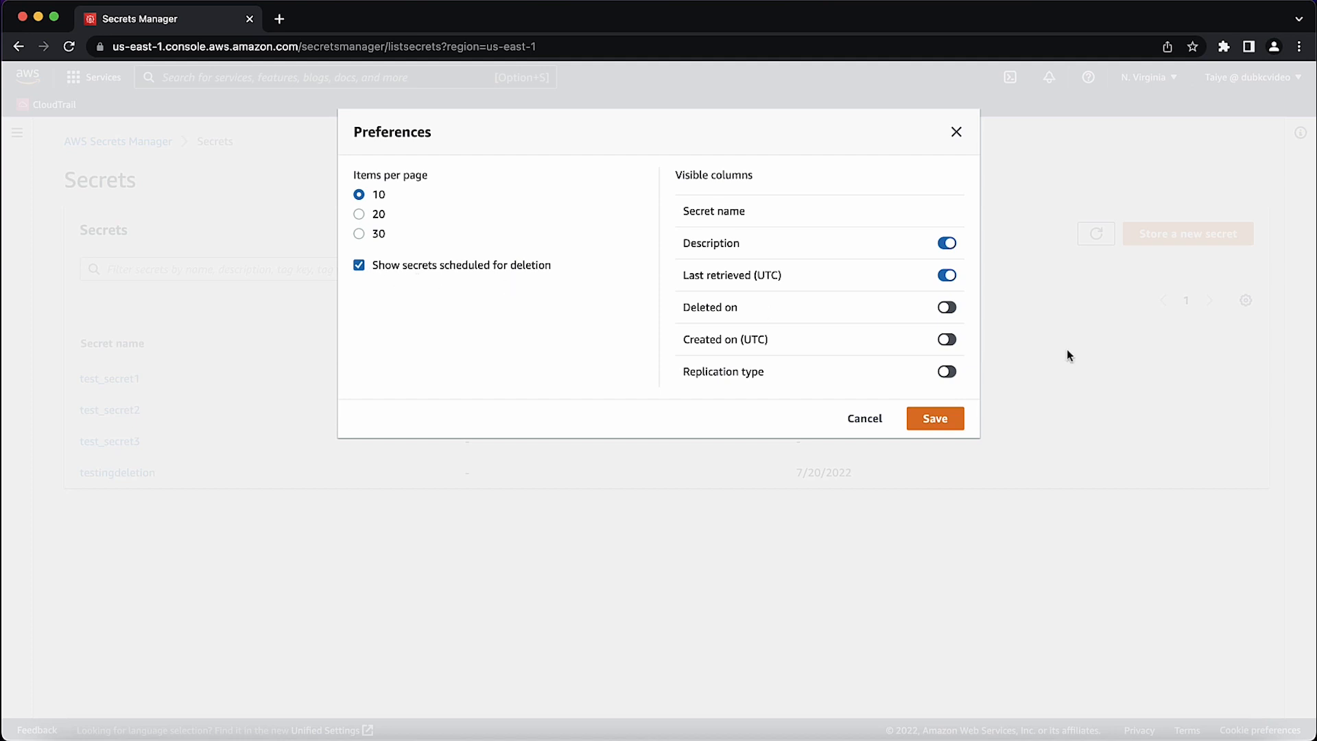
pyautogui.moveTo(1049, 343)
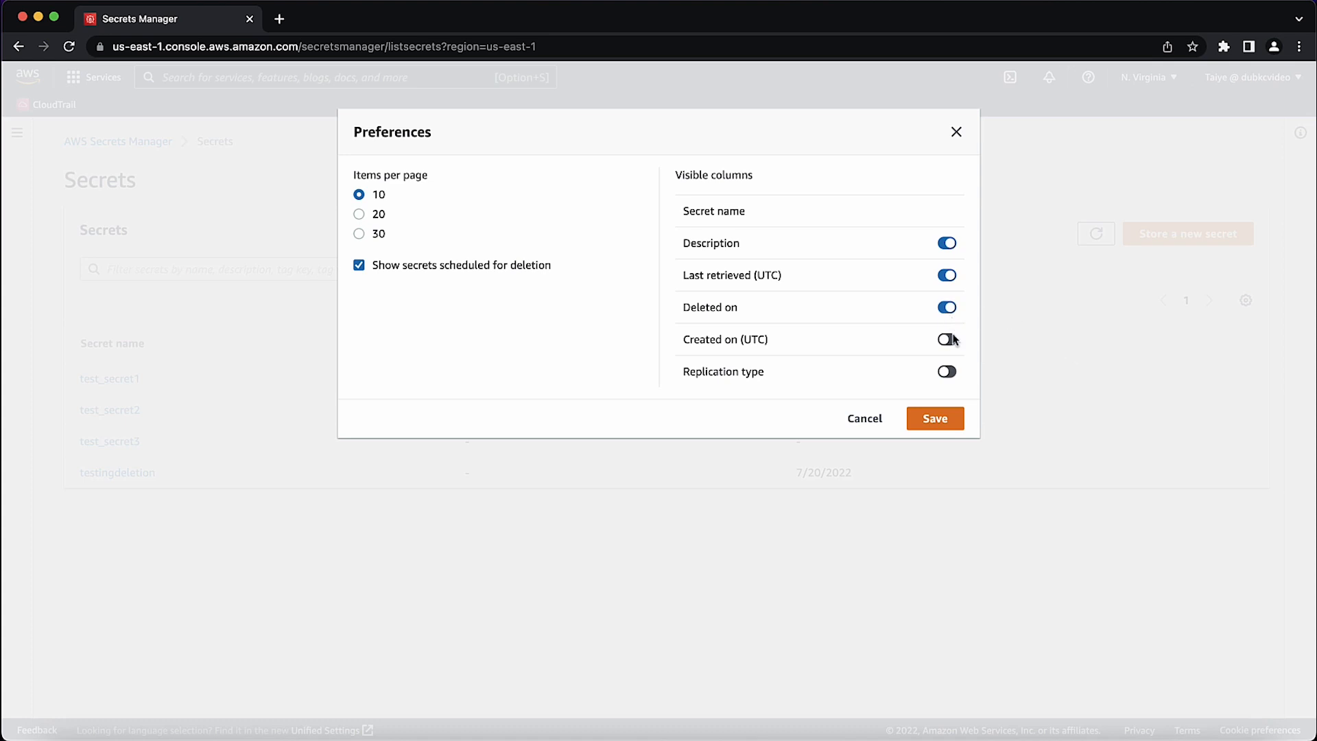
pyautogui.click(934, 419)
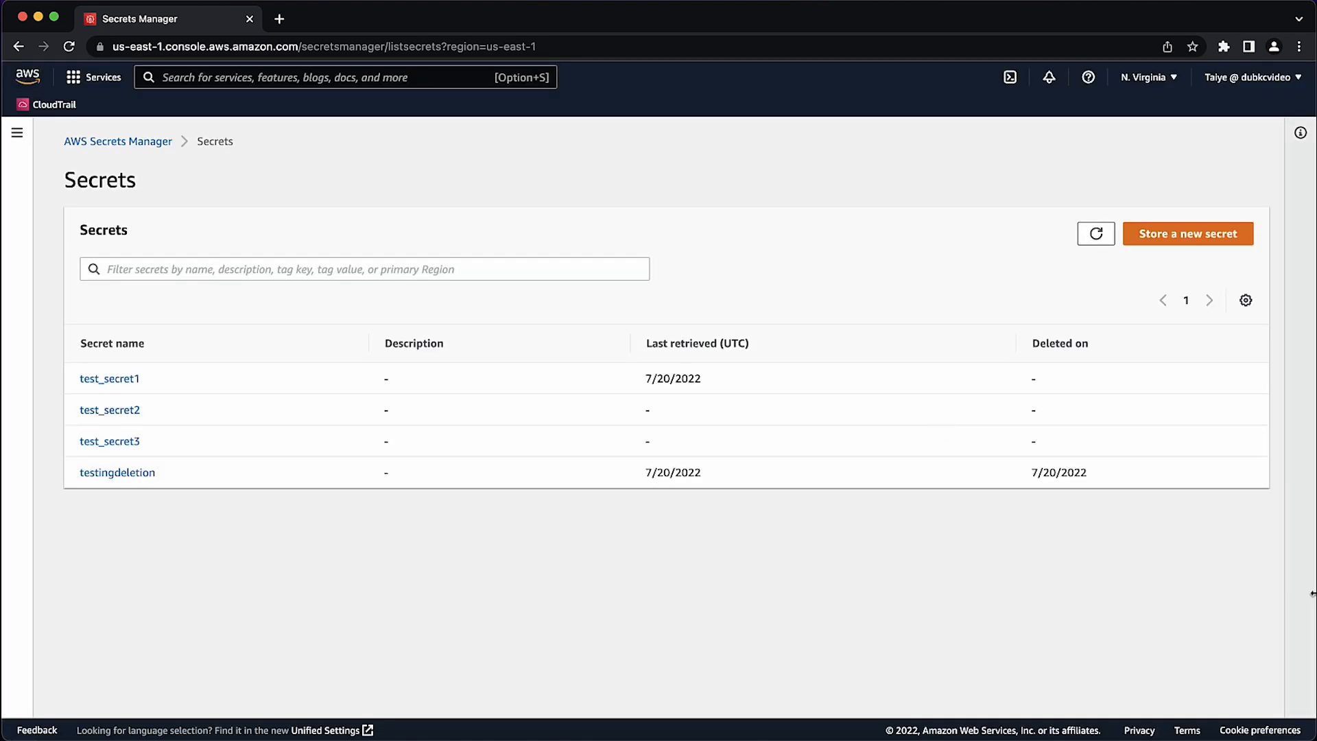
pyautogui.moveTo(1291, 603)
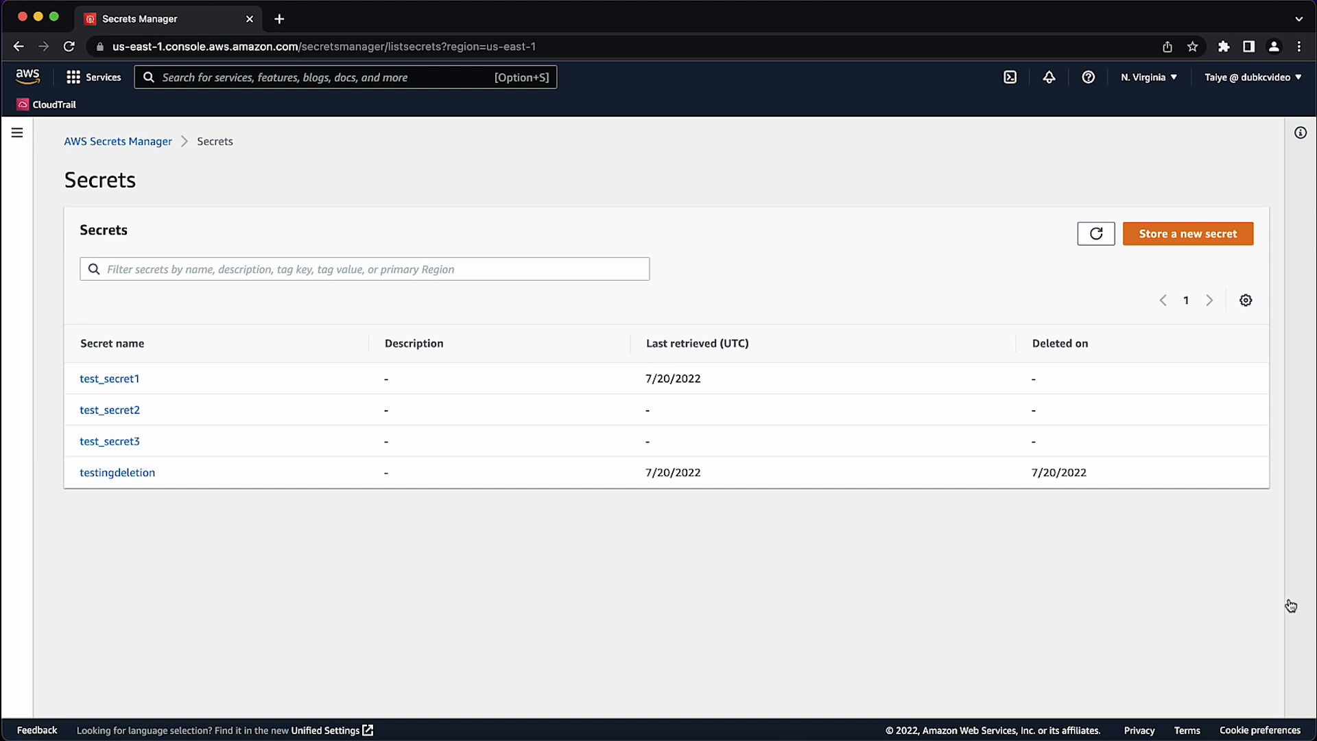
pyautogui.moveTo(116, 471)
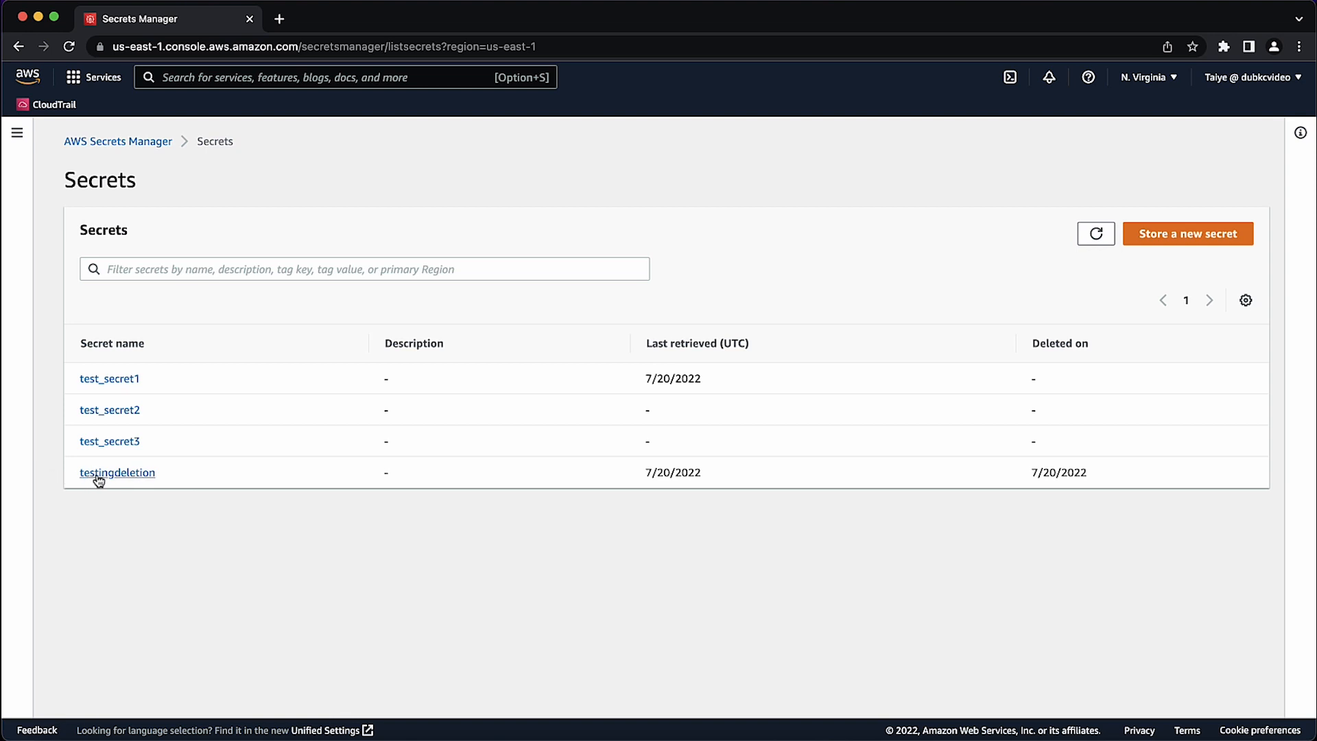
# Step: Open the testingdeletion secret's details and copy its name
pyautogui.click(117, 472)
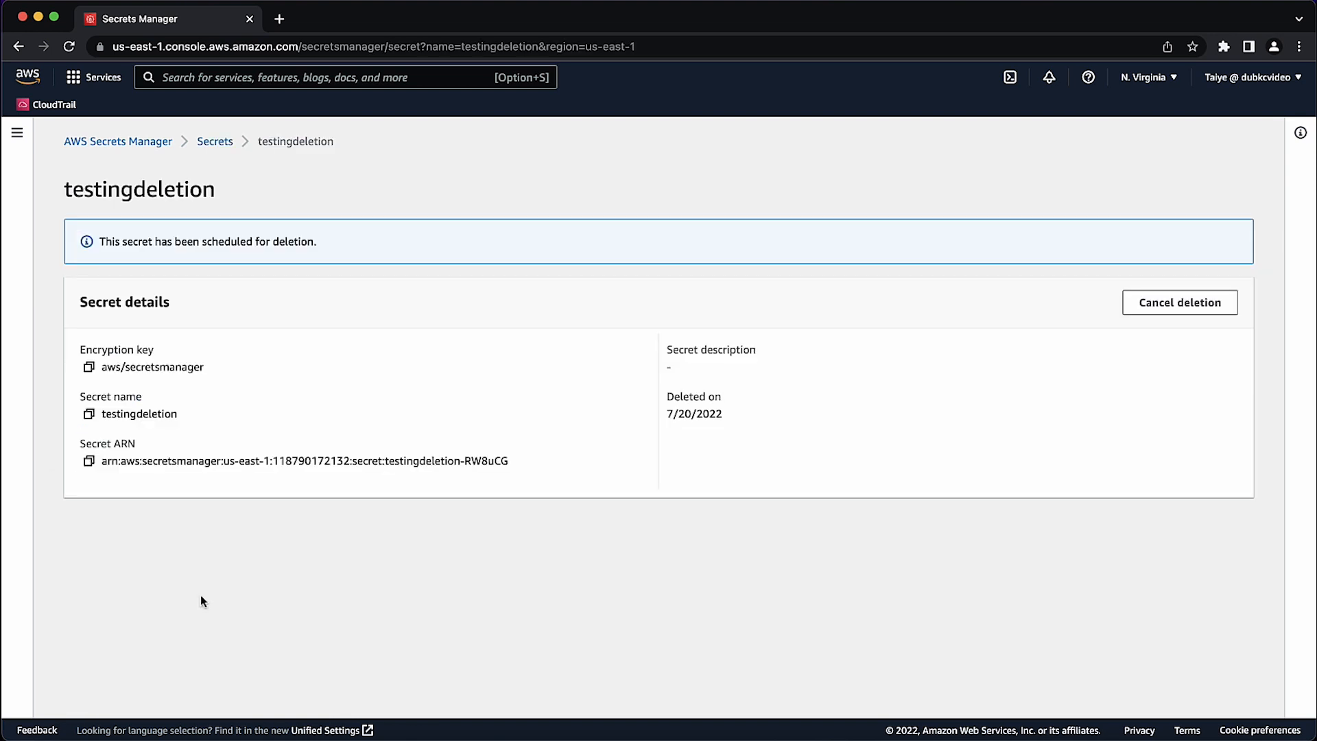
pyautogui.moveTo(88, 413)
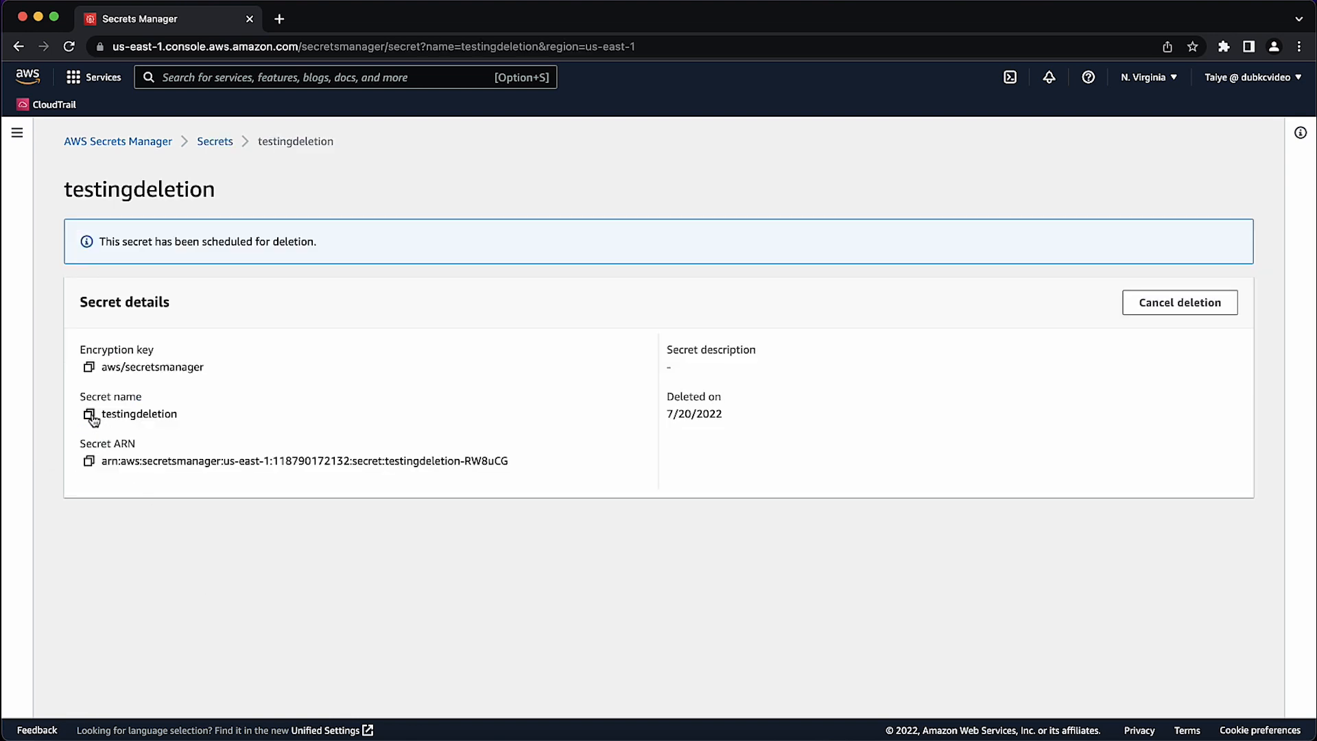
pyautogui.click(88, 414)
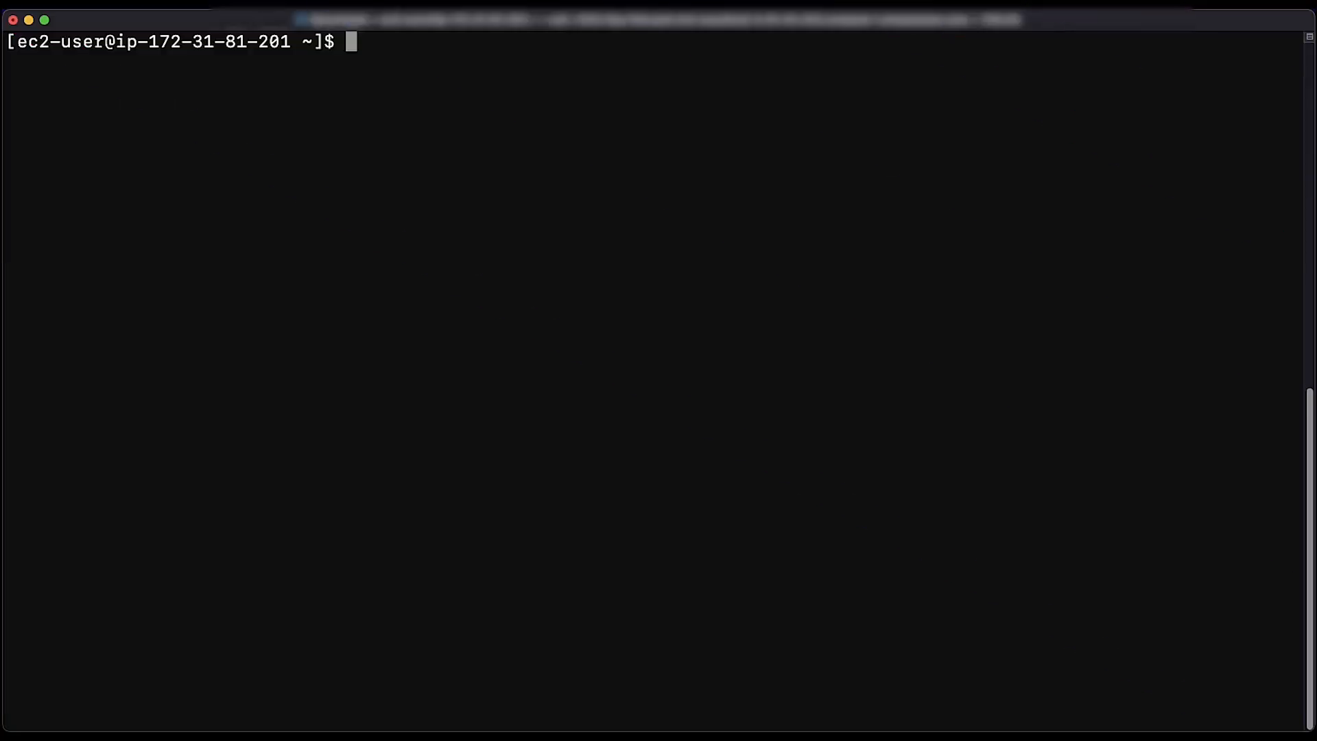
# Step: Run delete-secret for testingdeletion with --force-delete-without-recovery in us-east-1
pyautogui.write('aws secretsmanager delete-secret --secret-id testingdeletion --force-delete-without-recovery --region us-east-1')
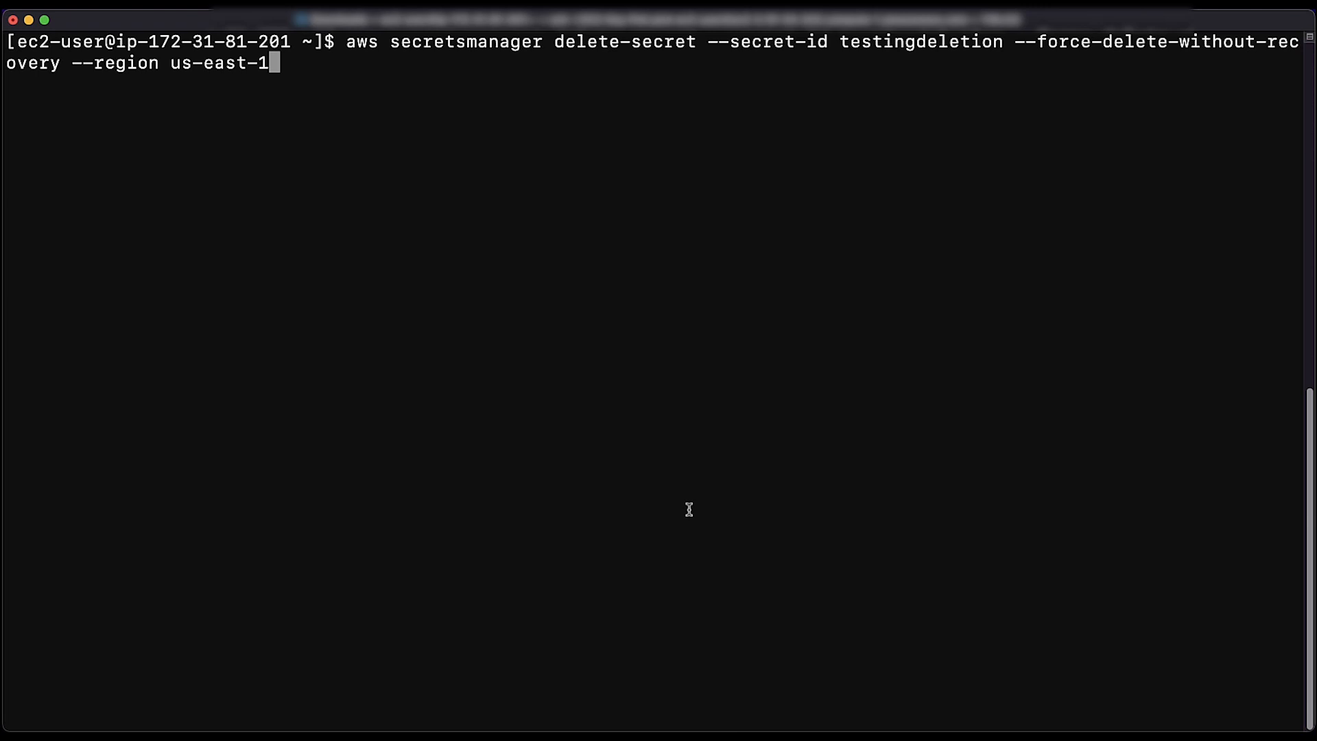
pyautogui.press('Return')
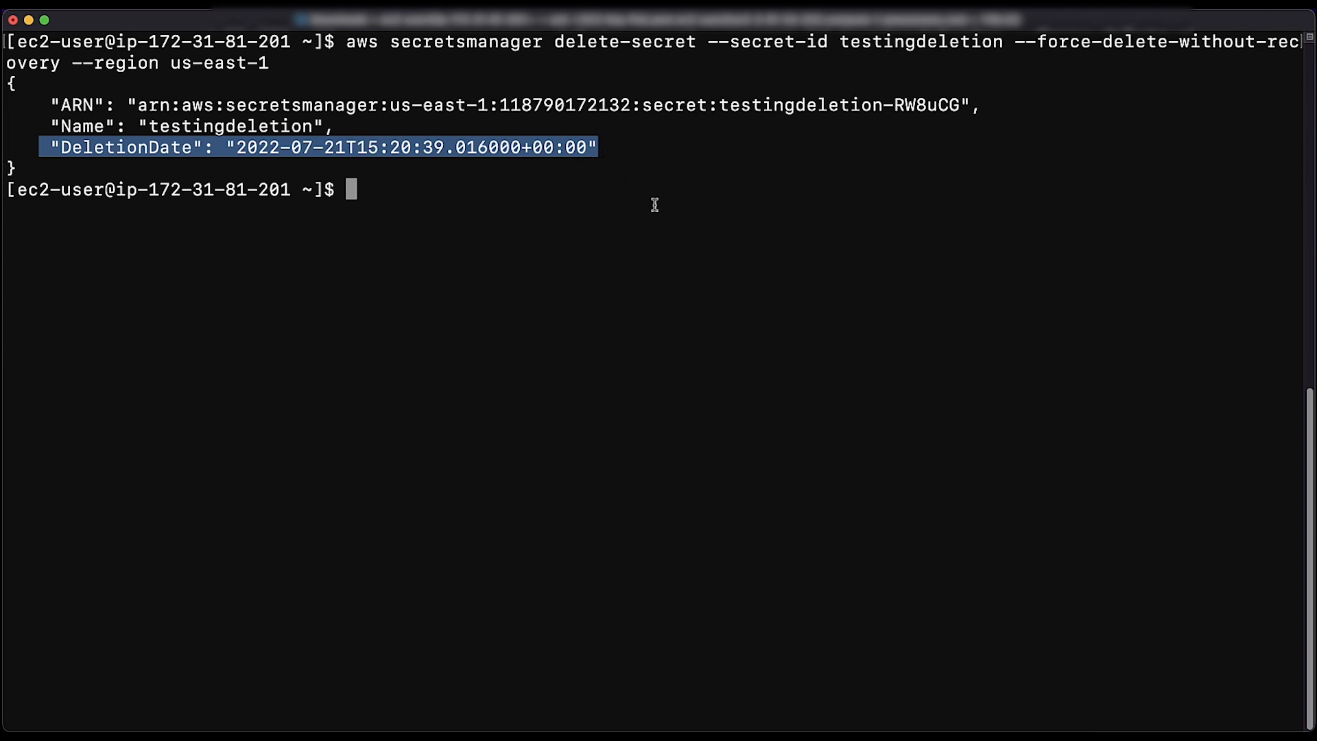
pyautogui.moveTo(662, 438)
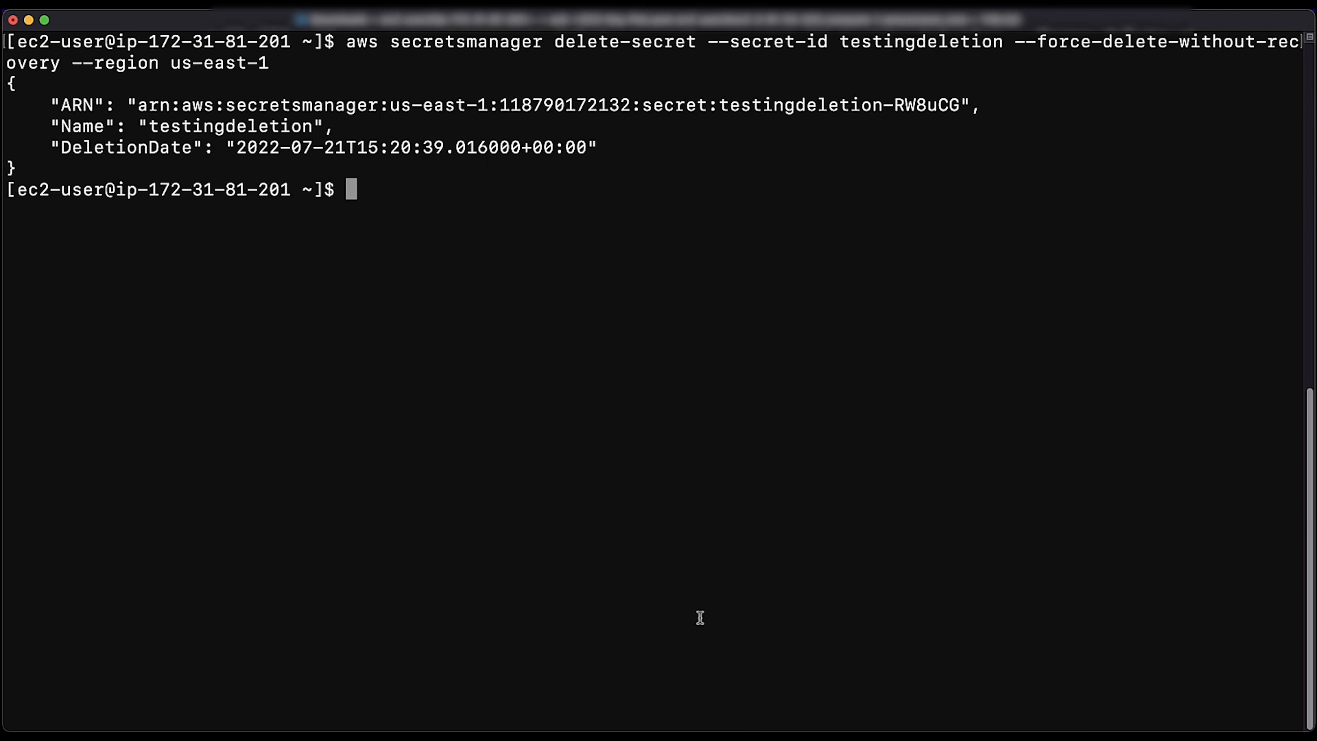
# Step: Run describe-secret on testingdeletion in us-east-1, getting ResourceNotFoundException
pyautogui.write('aws secretsmanager describe-secret --secret-id testingdeletion --region us-east-1')
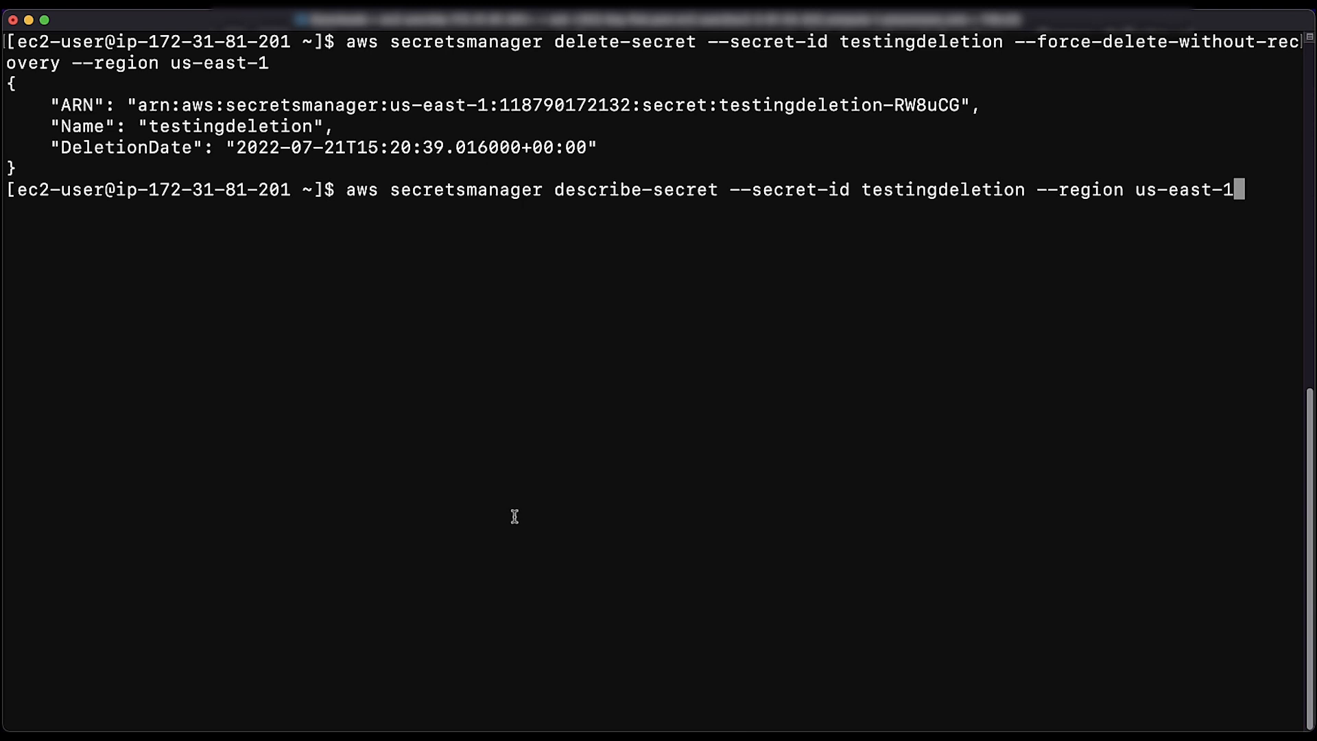
pyautogui.press('Return')
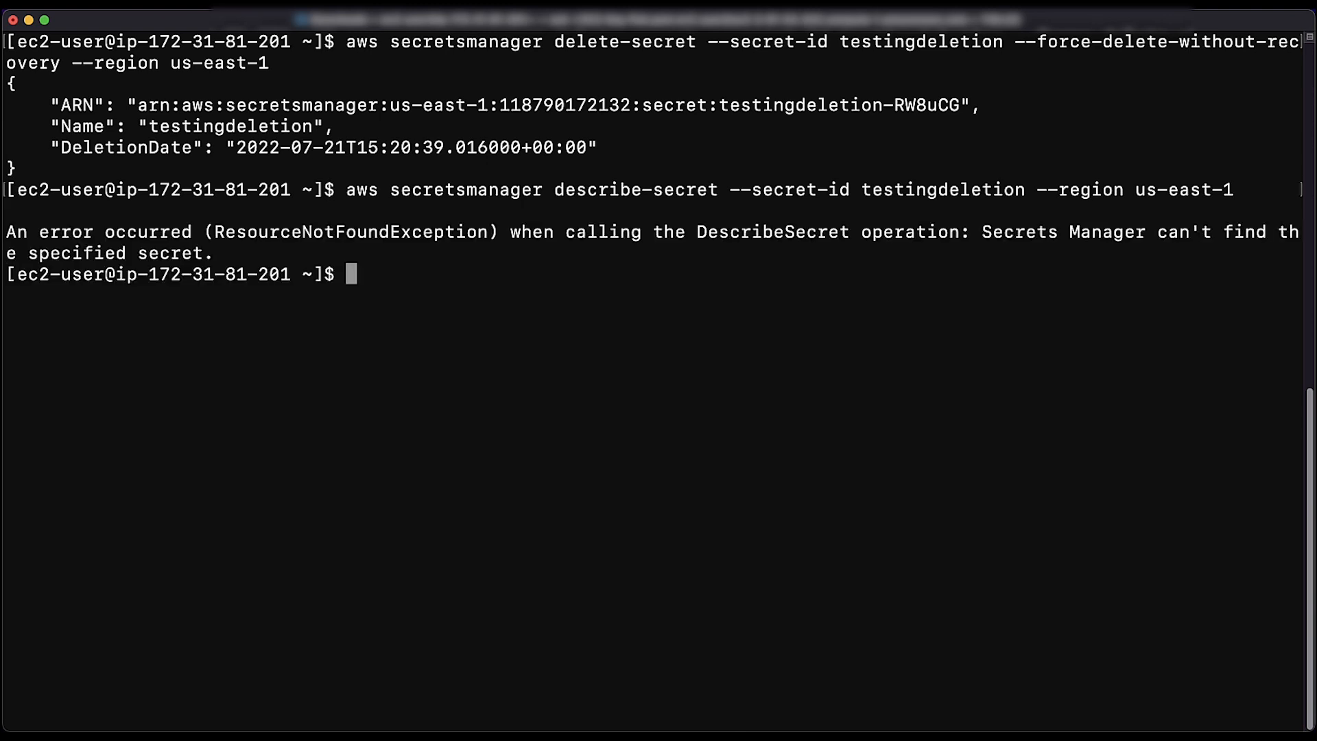